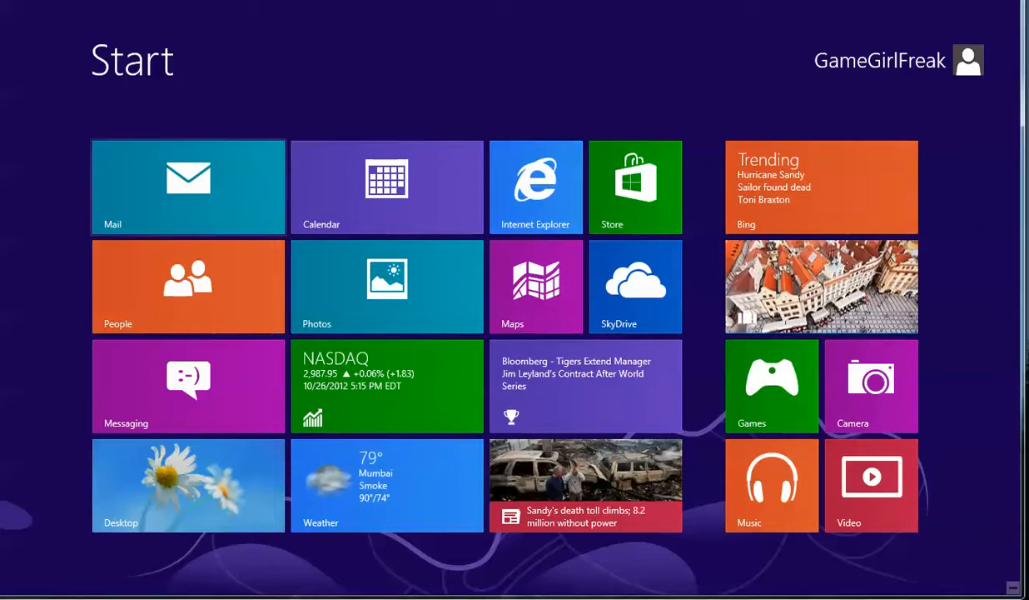
Step: Tour the desktop, the Apps search and the Share charm, then return to the Start screen
click(187, 187)
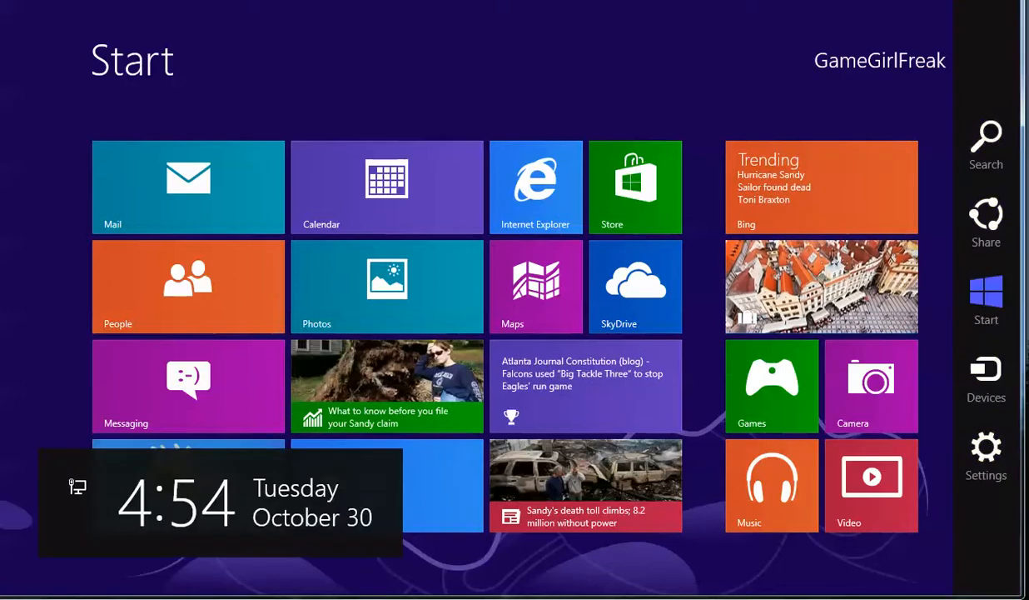
mouse_move(986, 300)
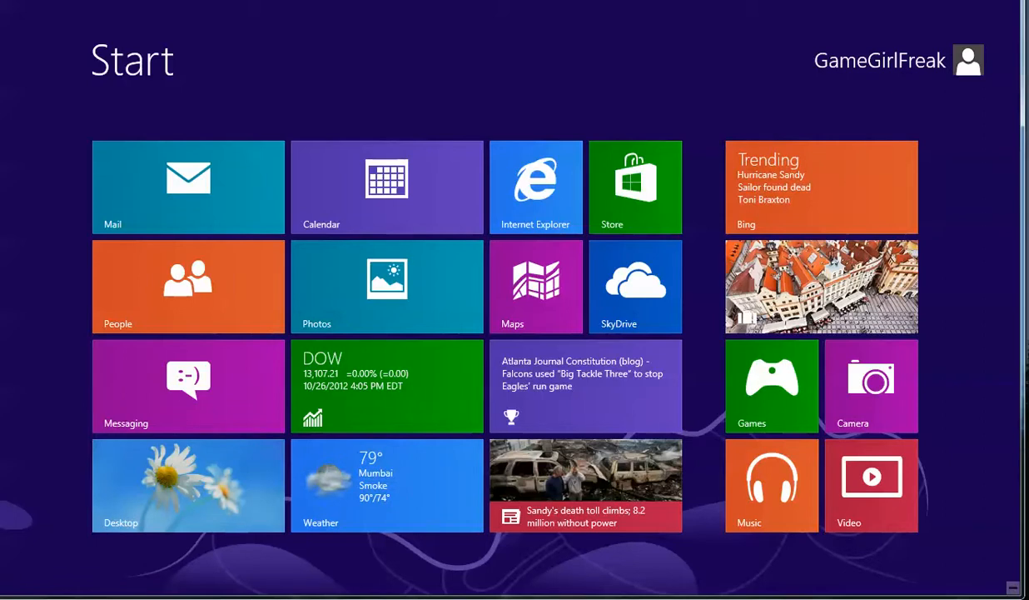
click(187, 485)
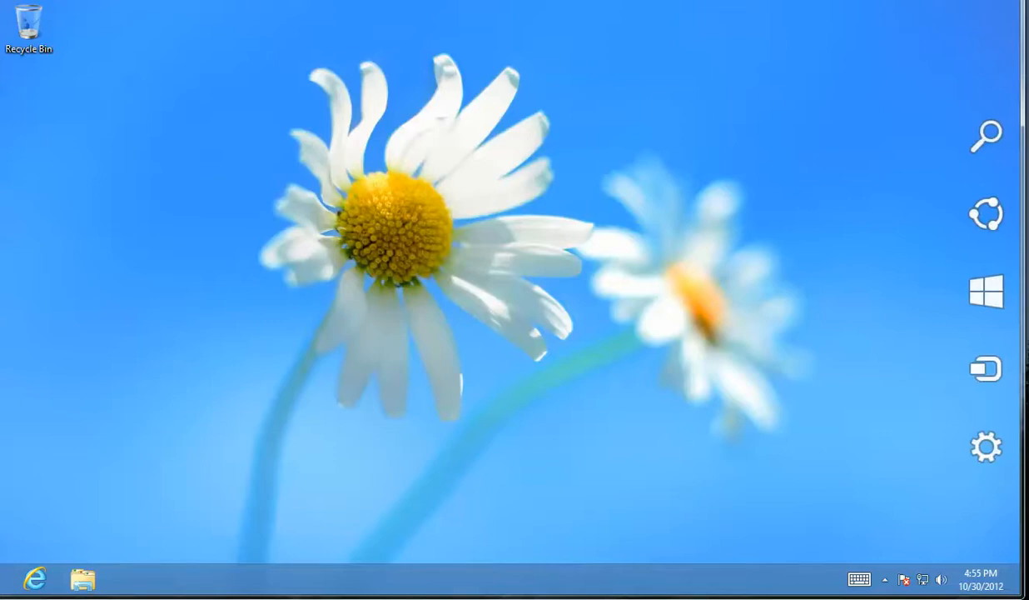
click(986, 134)
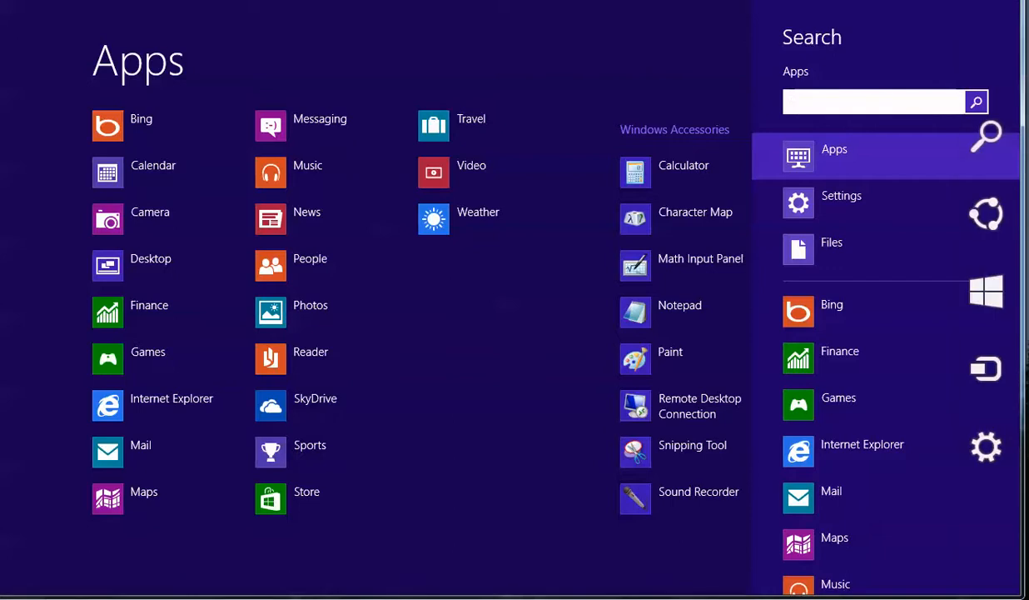
click(986, 214)
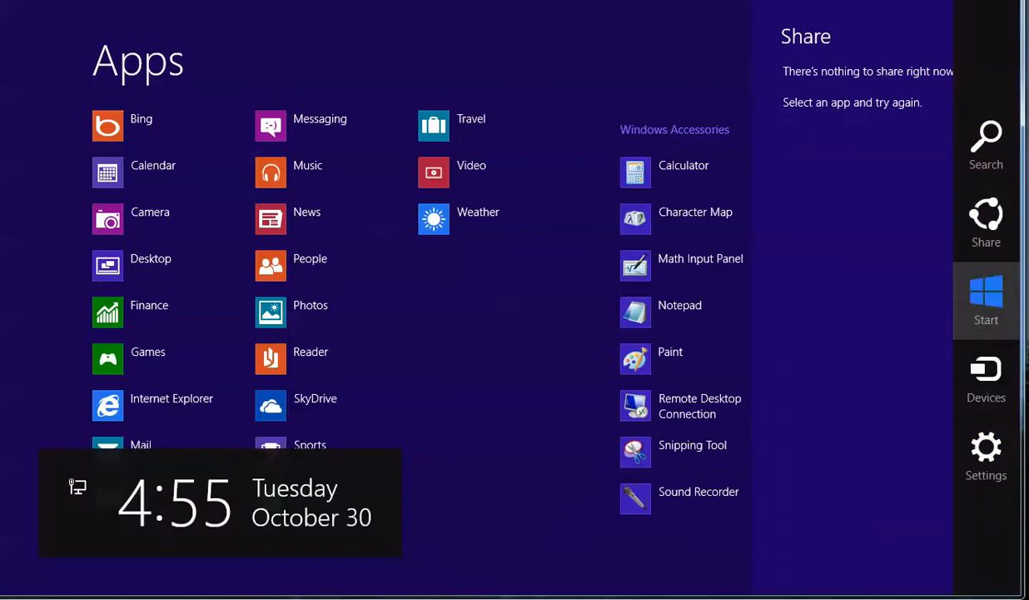
click(986, 300)
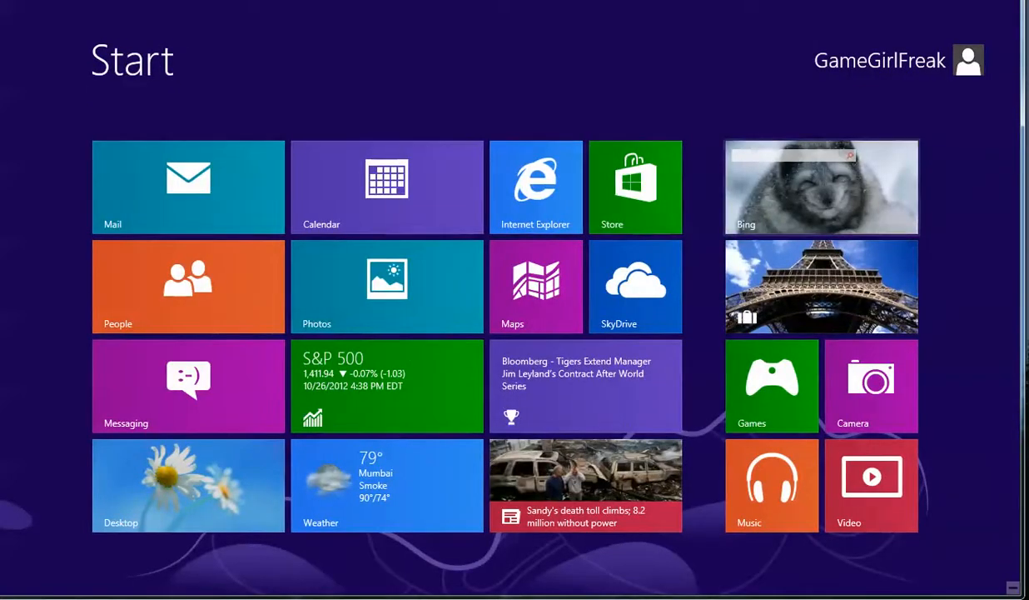
Step: Launch Bing, view its Settings pane, and continue into the full PC settings
click(821, 186)
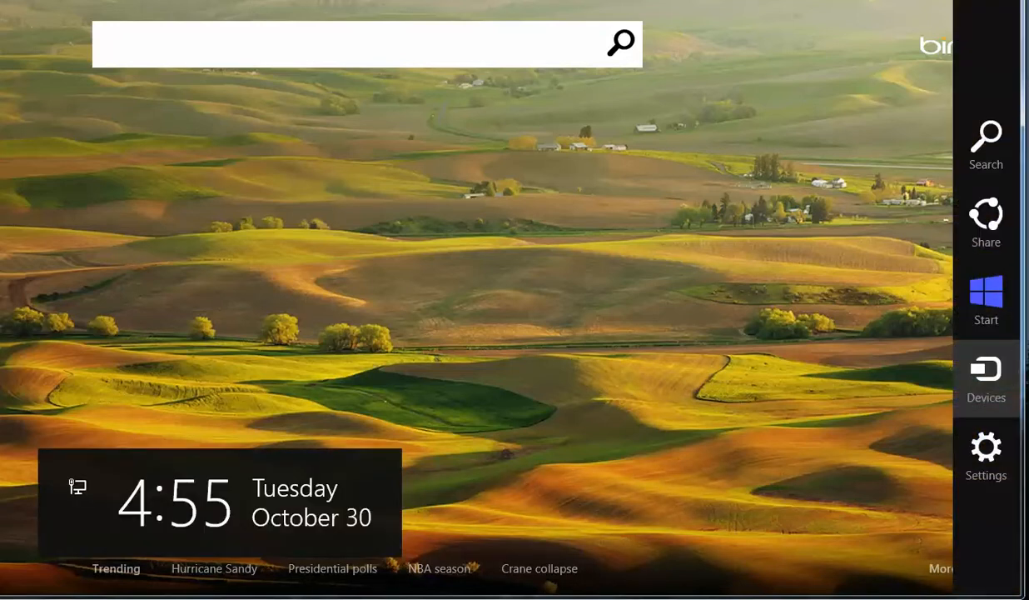
click(986, 446)
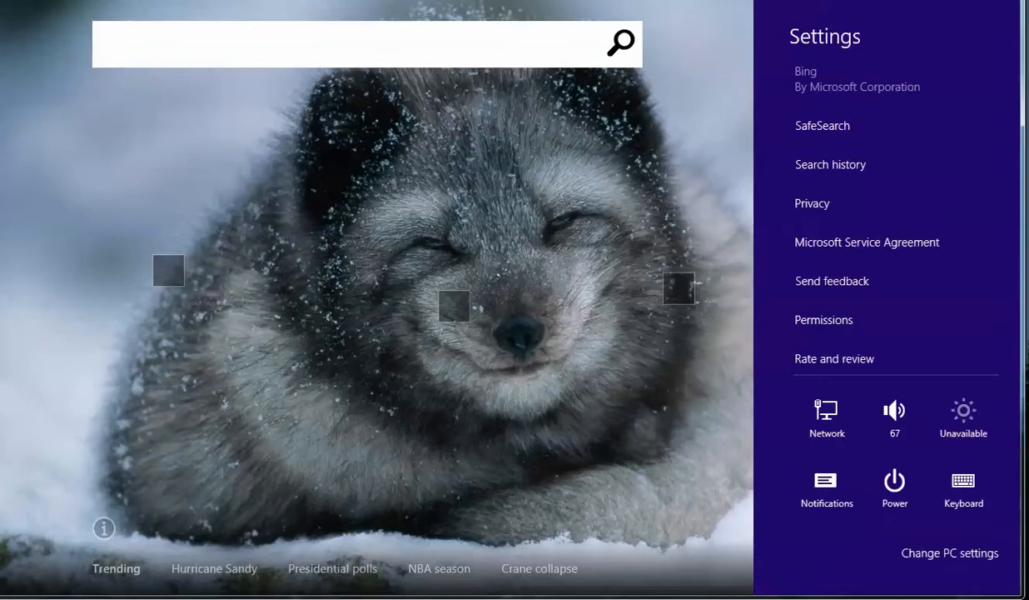
click(827, 490)
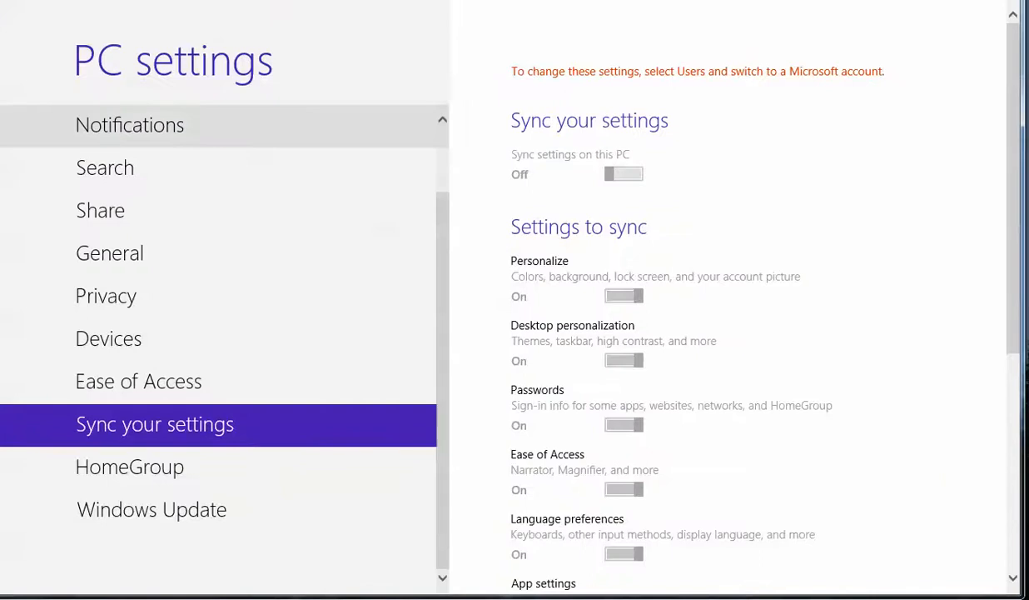
Step: Browse the Notifications, Search and Share pages of PC settings
click(130, 125)
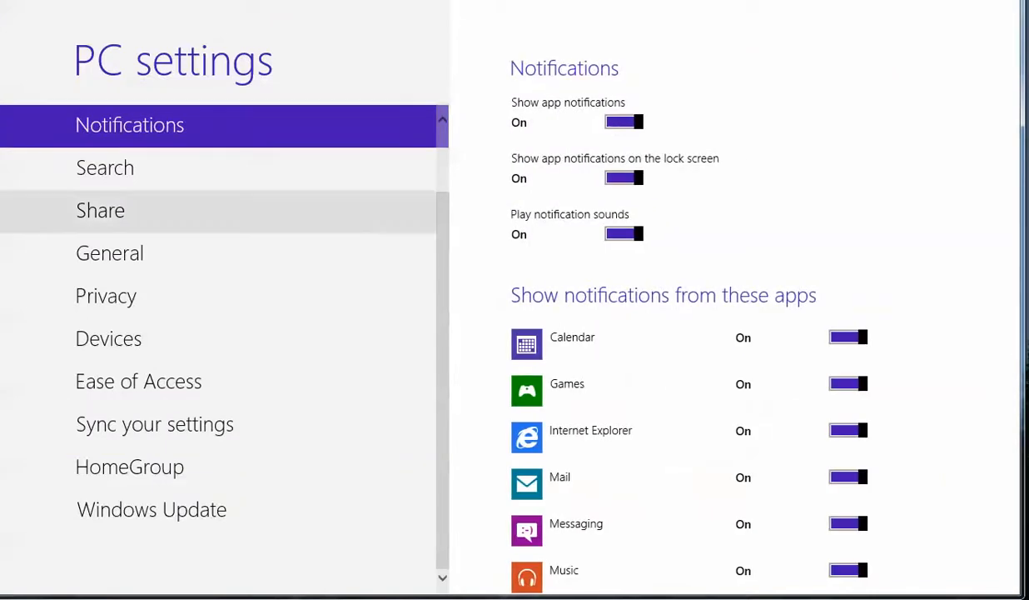
scroll(down, 3)
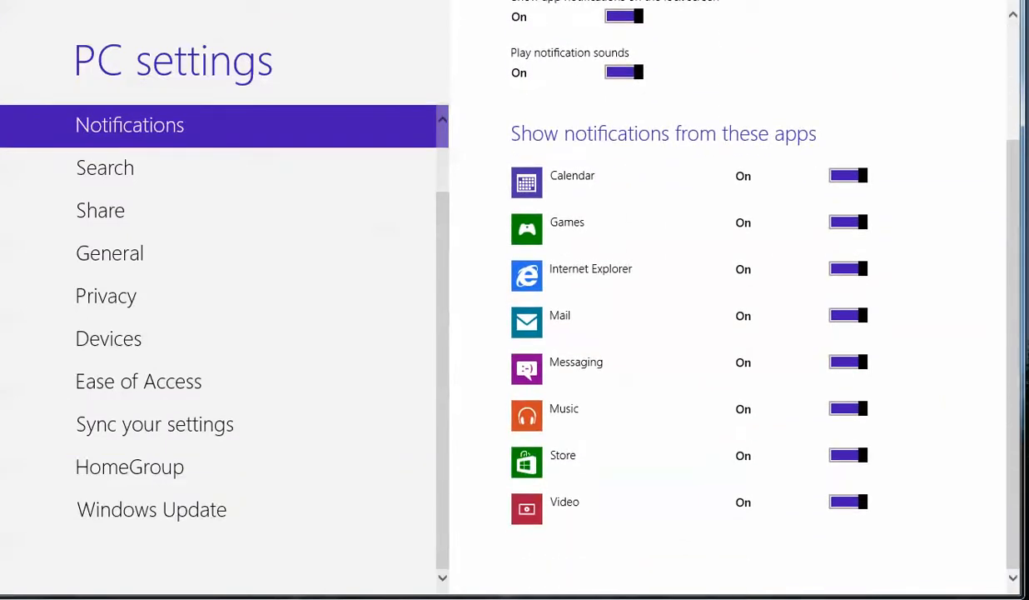
click(105, 167)
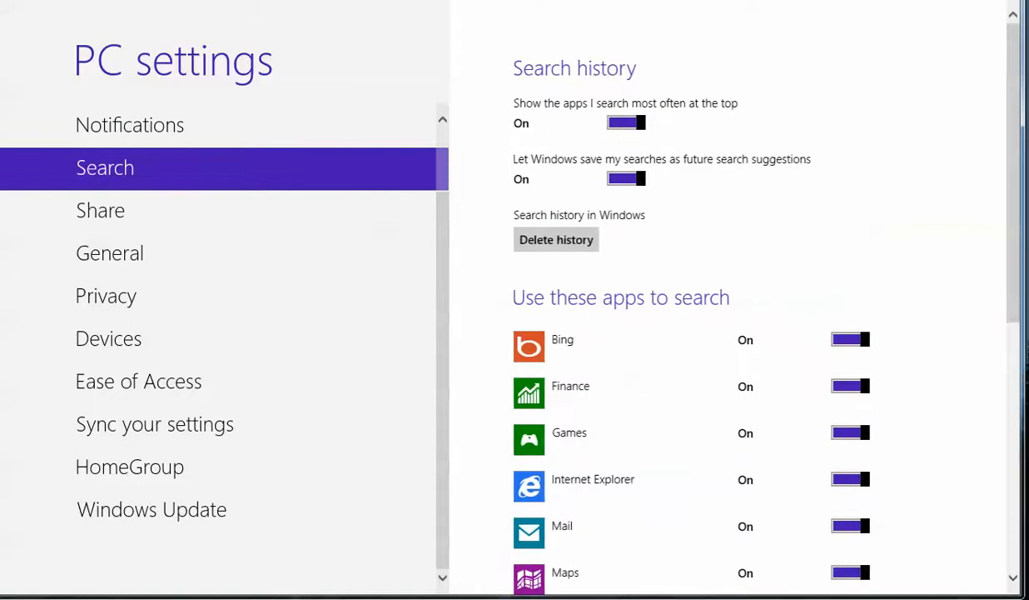
scroll(down, 3)
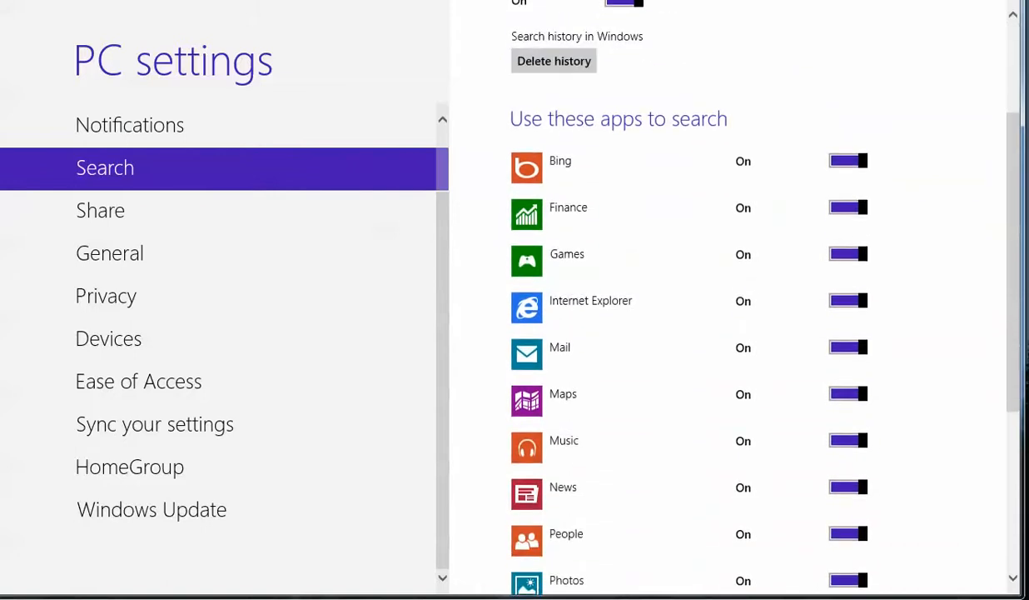
click(100, 210)
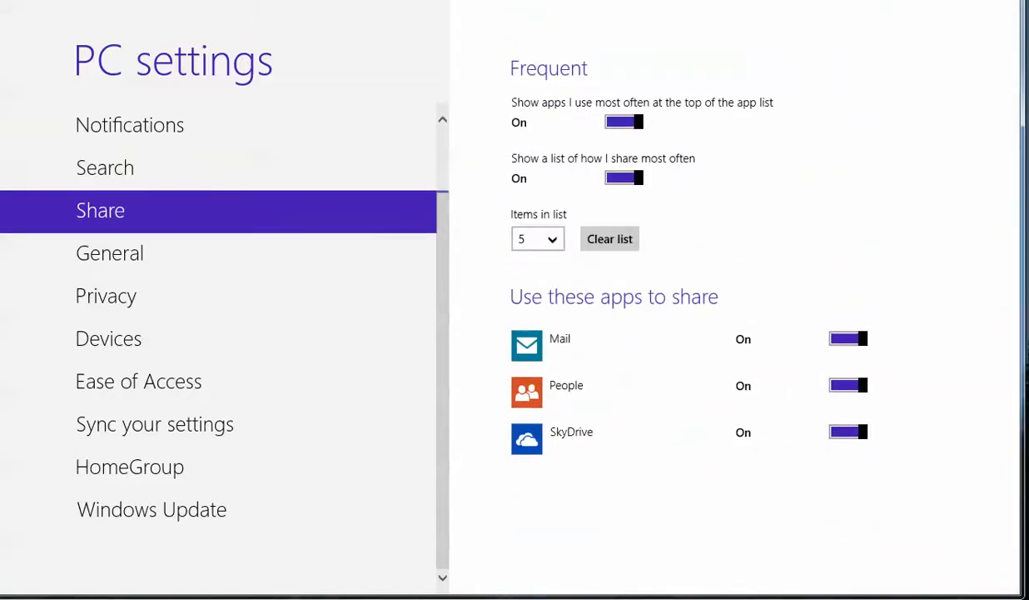
Step: Scroll through the General page, then show the Privacy settings
click(110, 253)
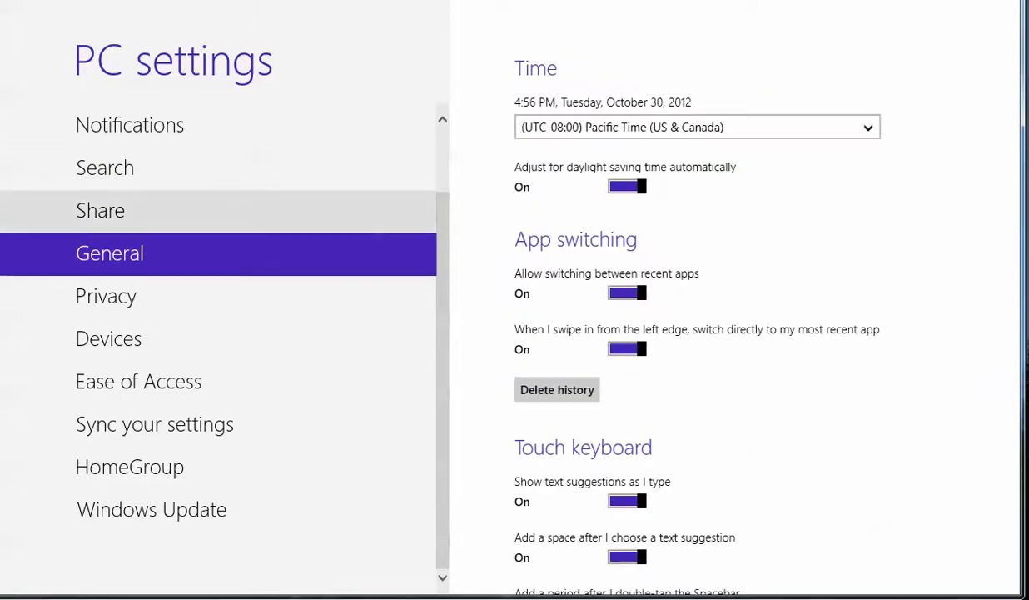
scroll(down, 3)
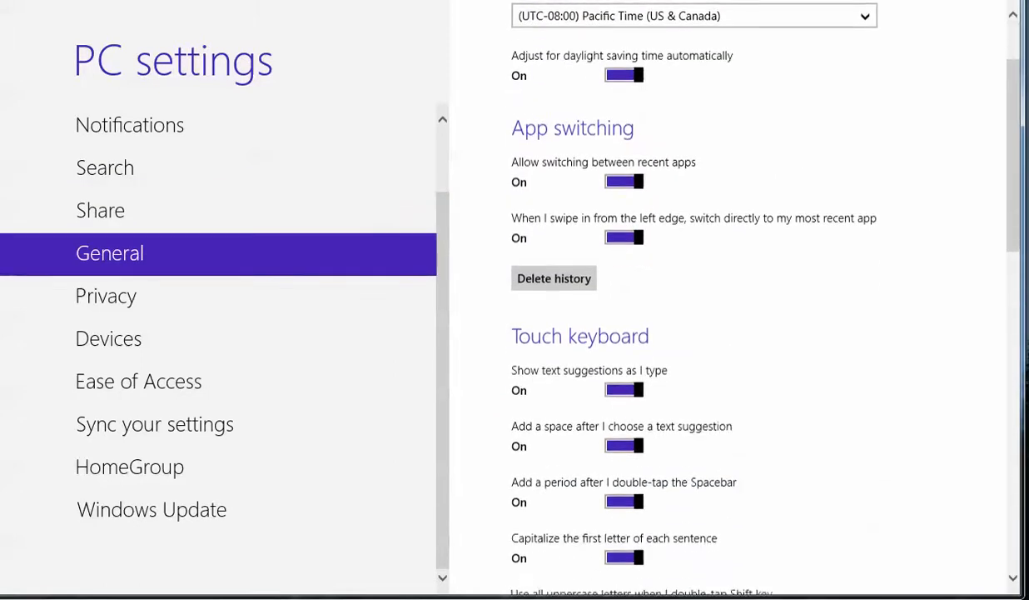
scroll(down, 3)
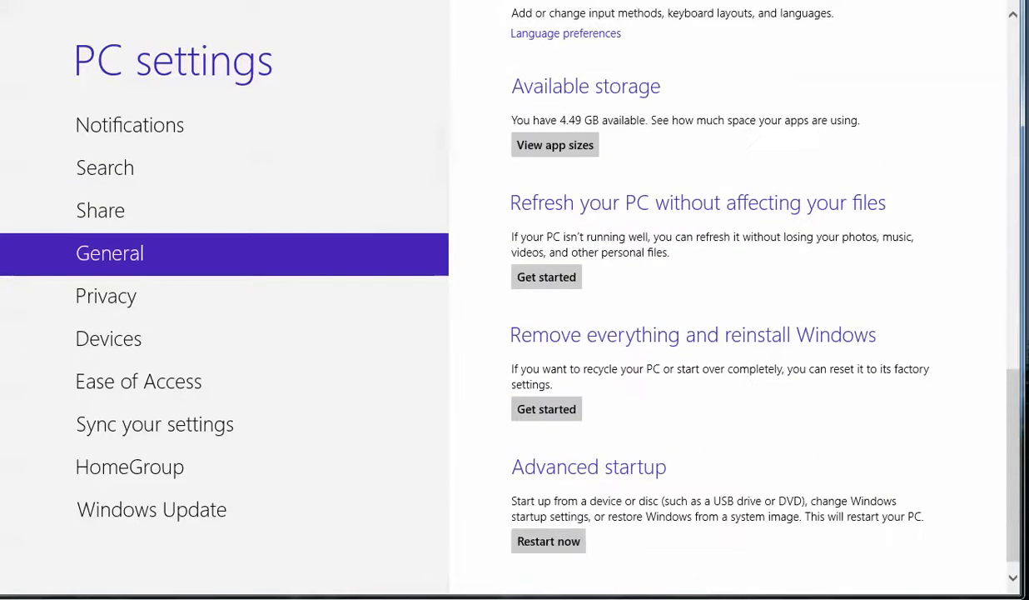
click(106, 296)
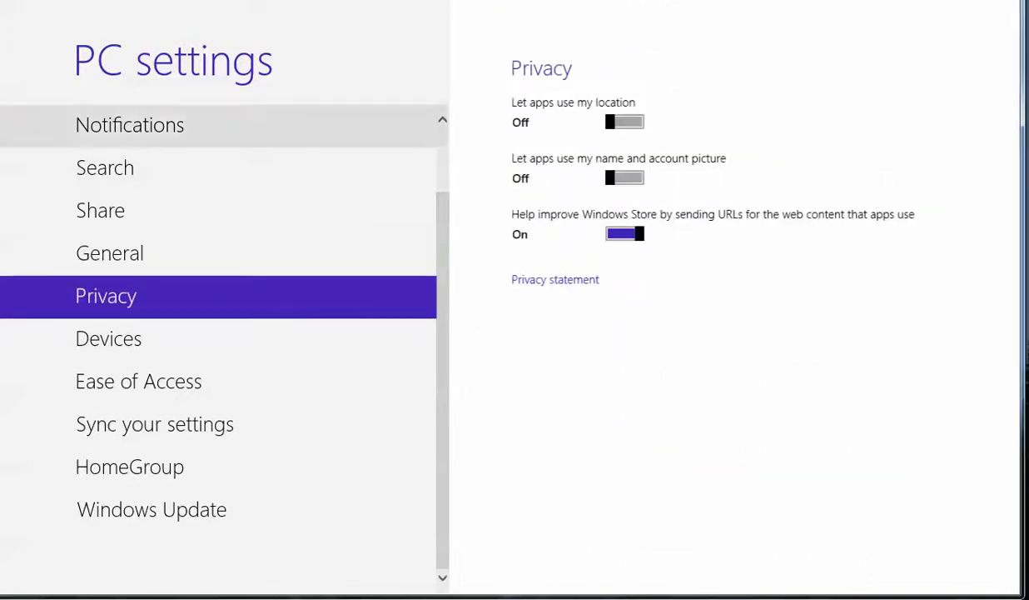
mouse_move(108, 338)
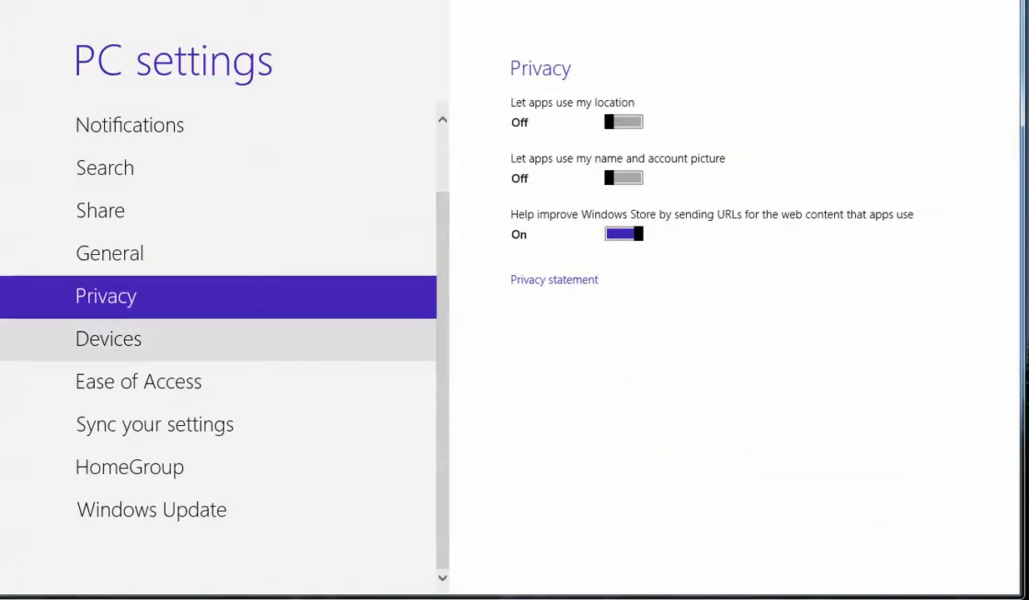
Step: View the Devices, Ease of Access, Sync and HomeGroup pages, then return to Start
click(108, 338)
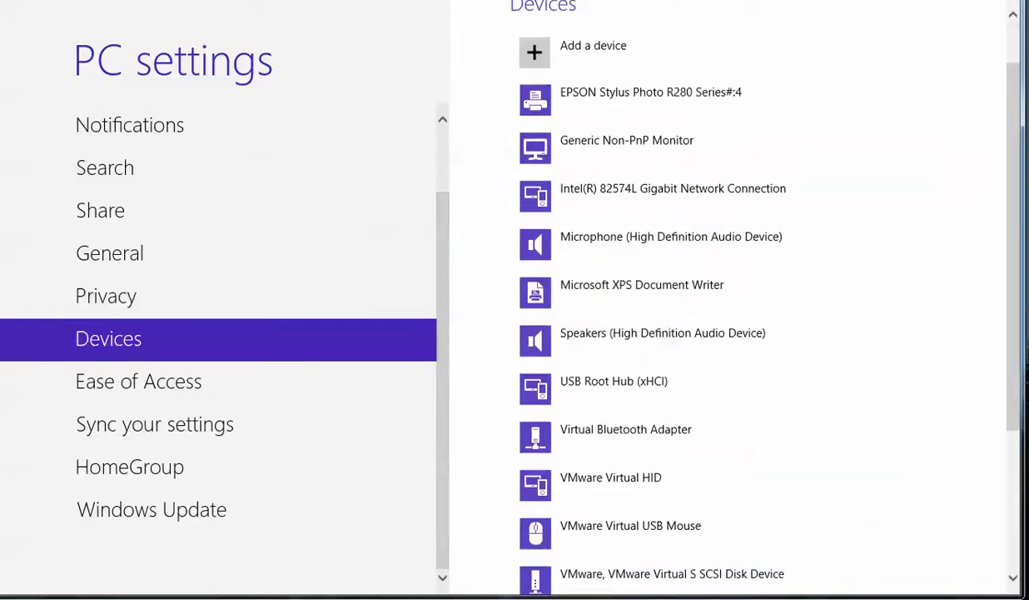
scroll(down, 3)
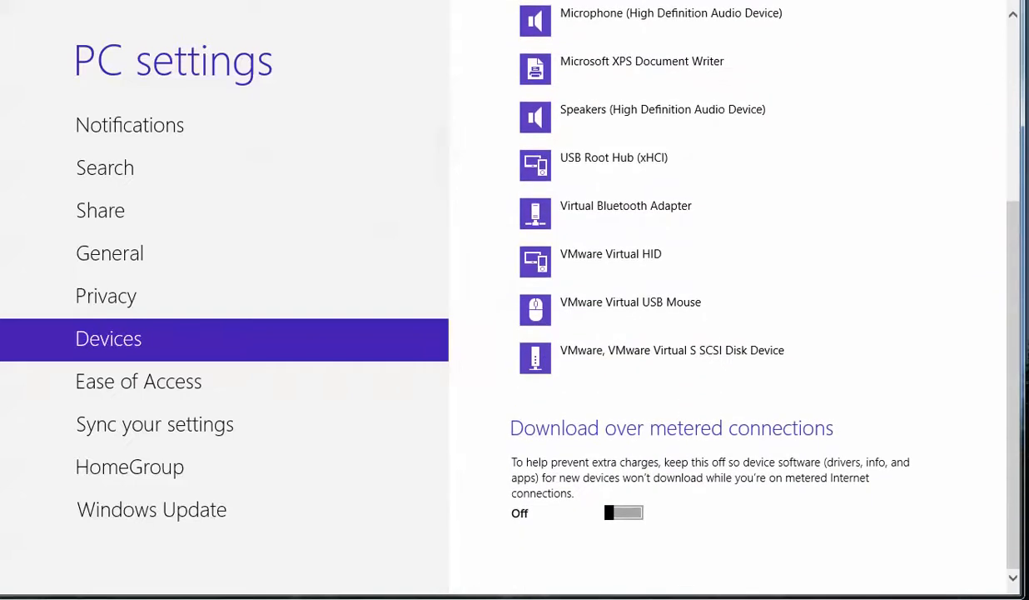
click(138, 380)
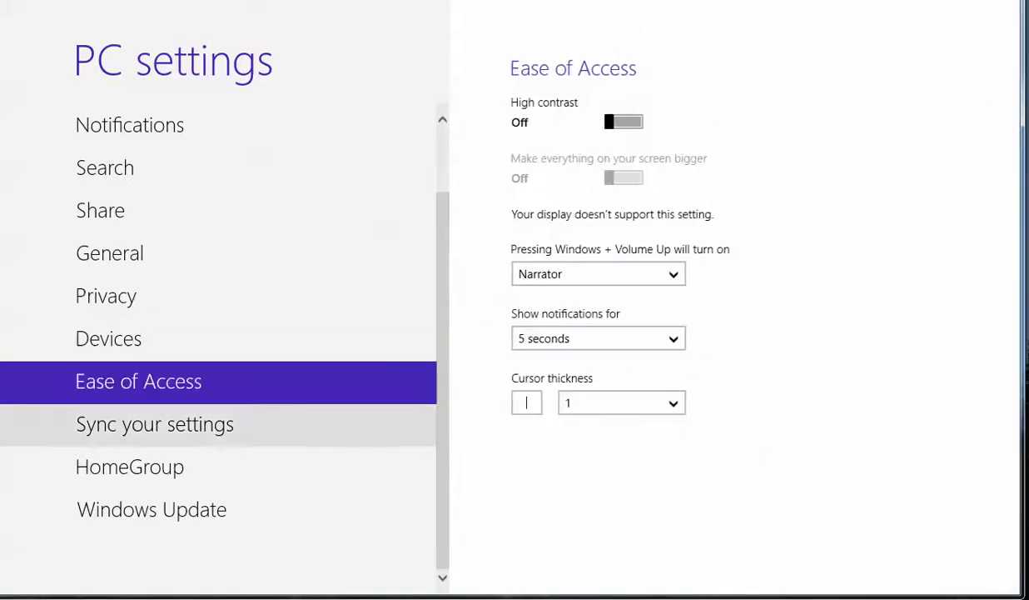
click(154, 425)
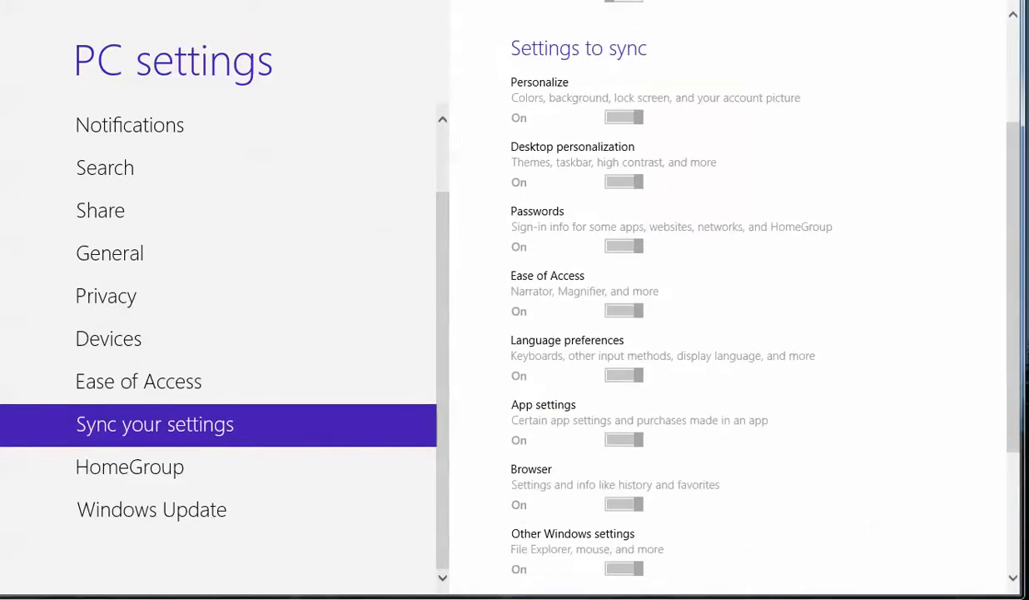
click(130, 466)
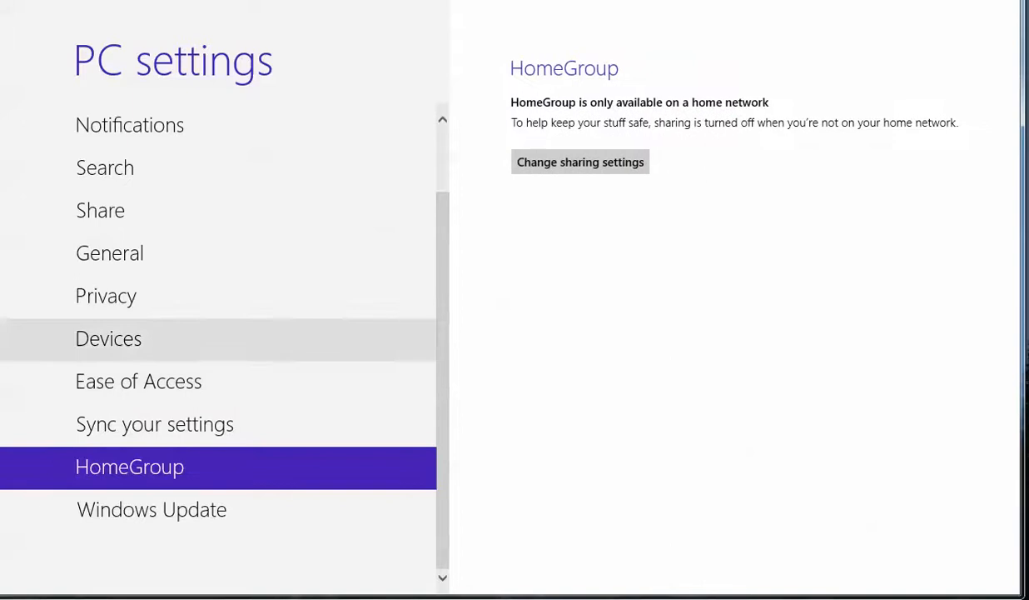
click(152, 510)
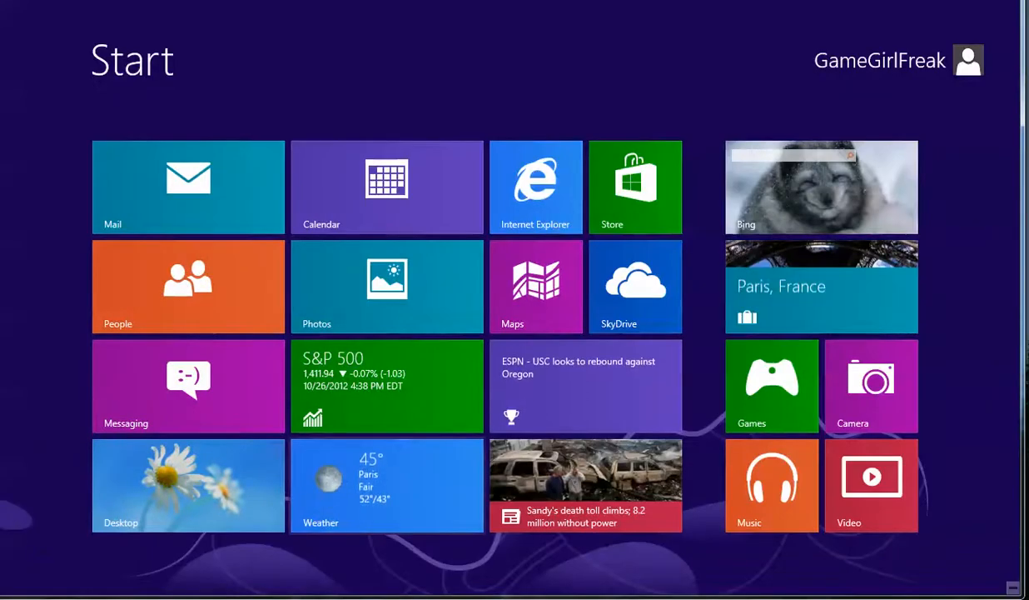
click(387, 485)
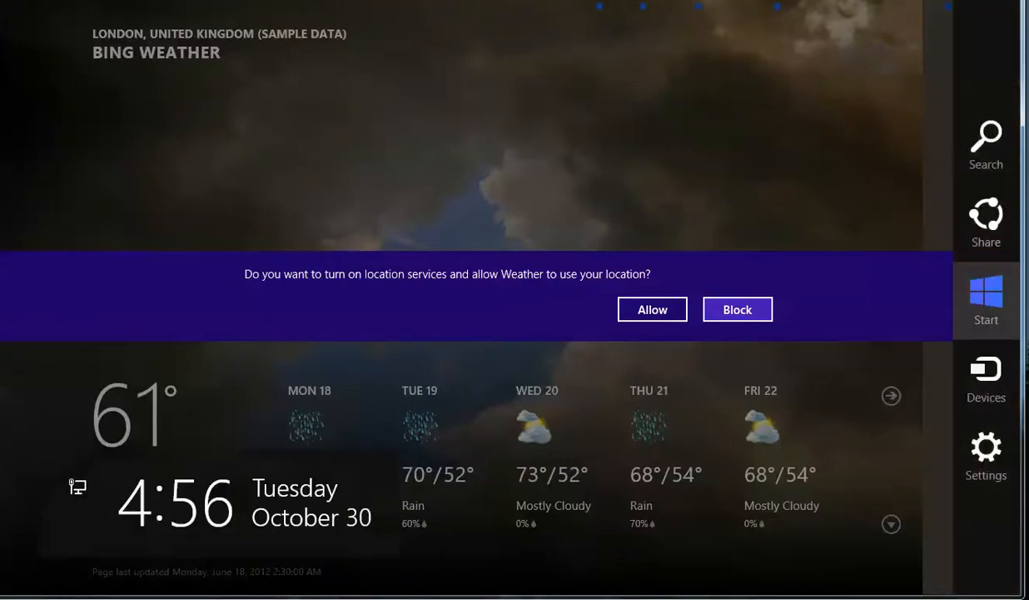
click(986, 300)
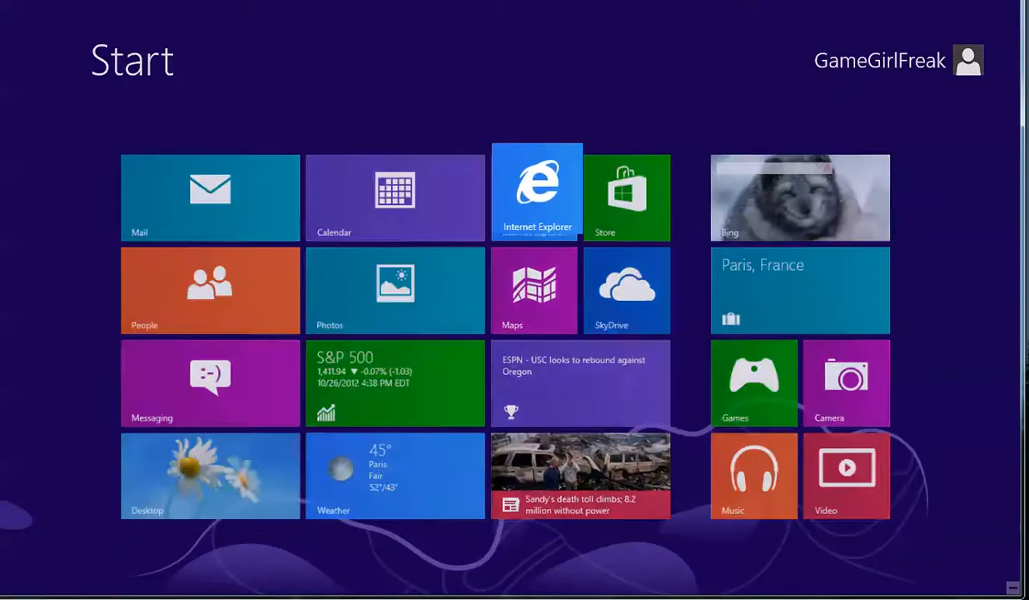
click(537, 192)
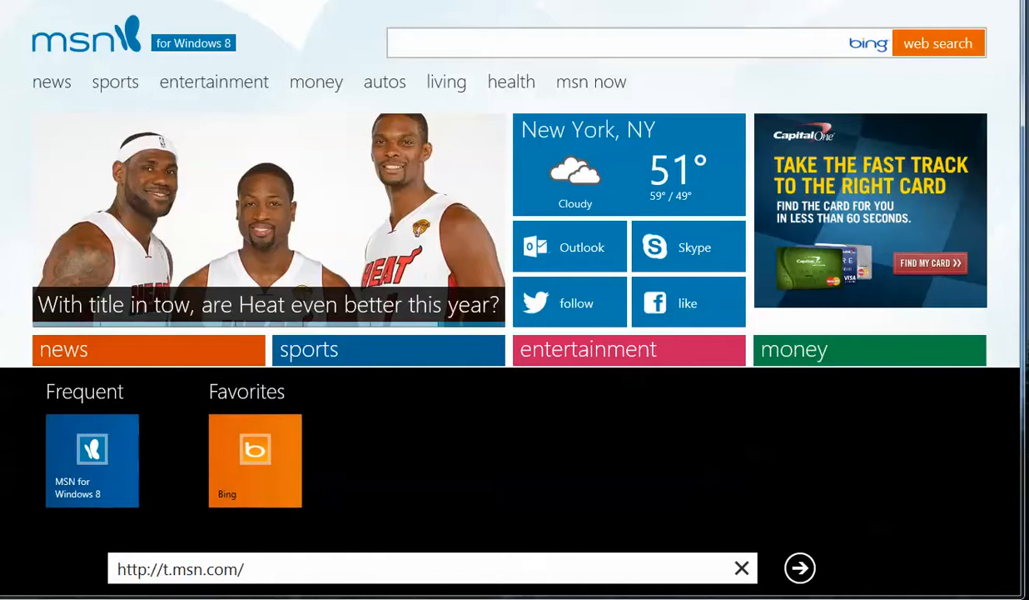
click(241, 570)
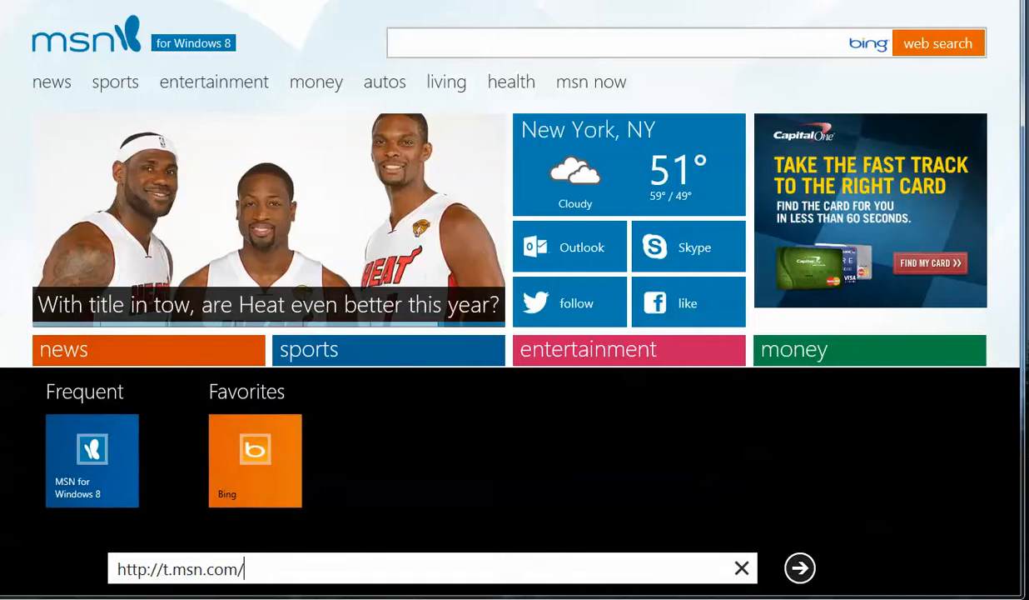
click(739, 568)
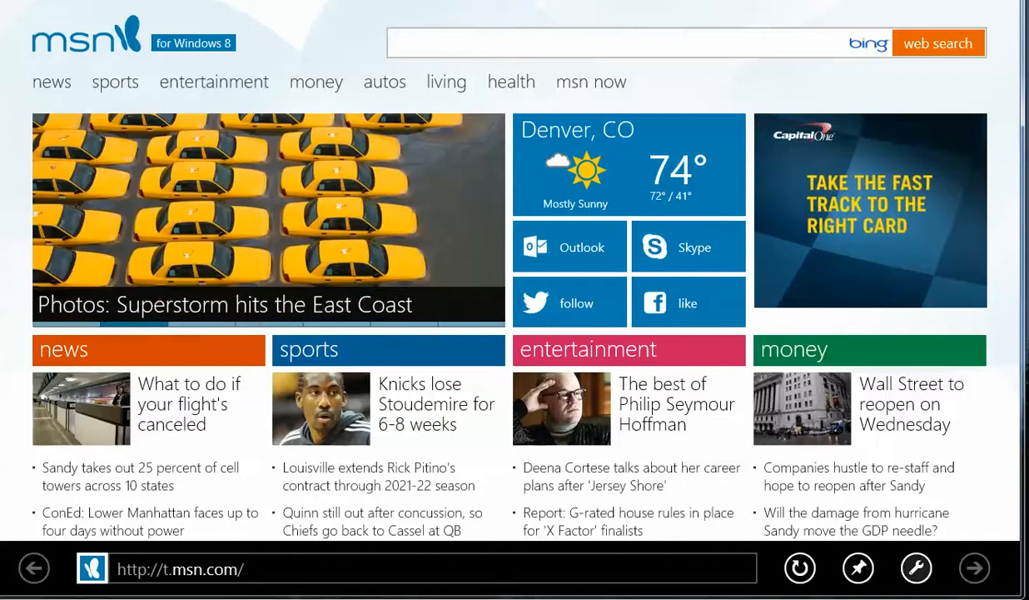
mouse_move(916, 568)
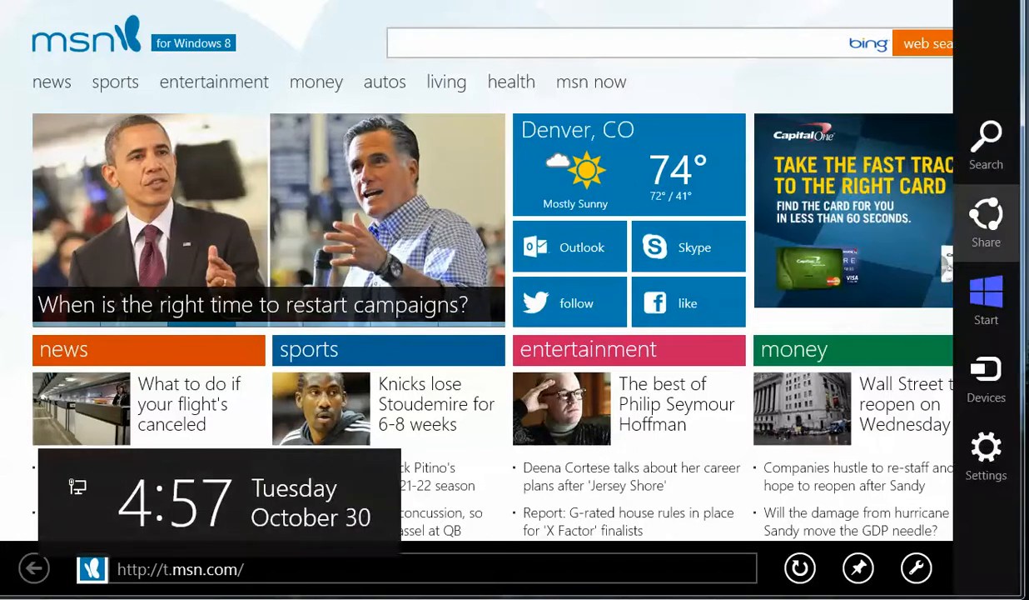
click(986, 300)
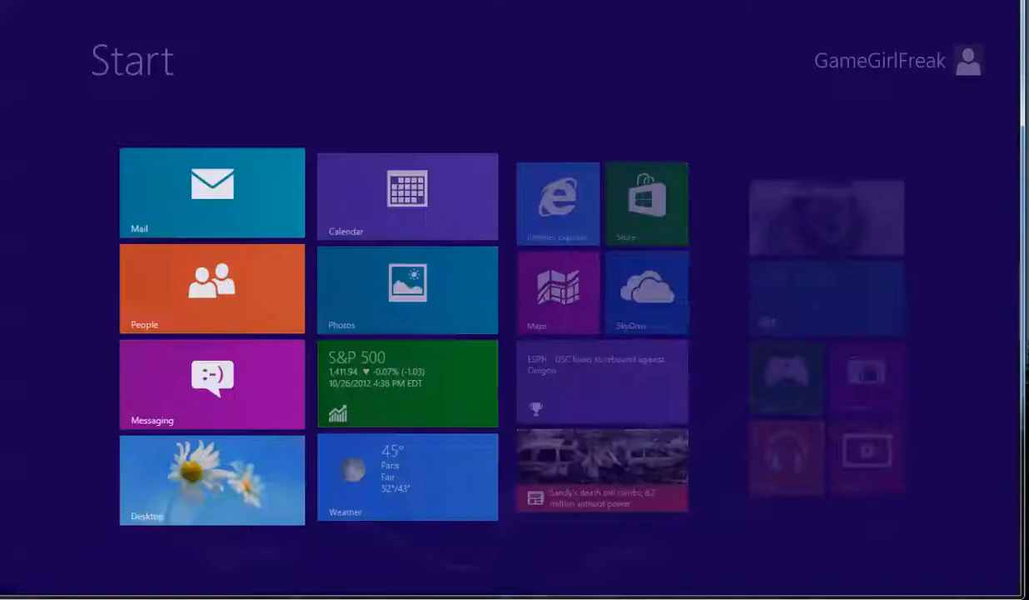